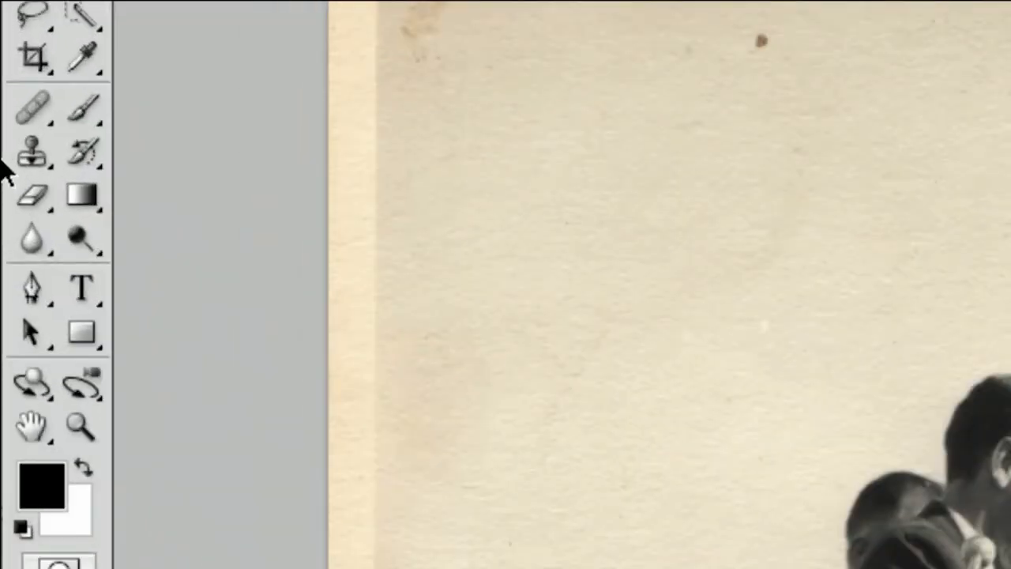
Pick the Clone Stamp Tool from the stamp tool flyout.
right_click(32, 150)
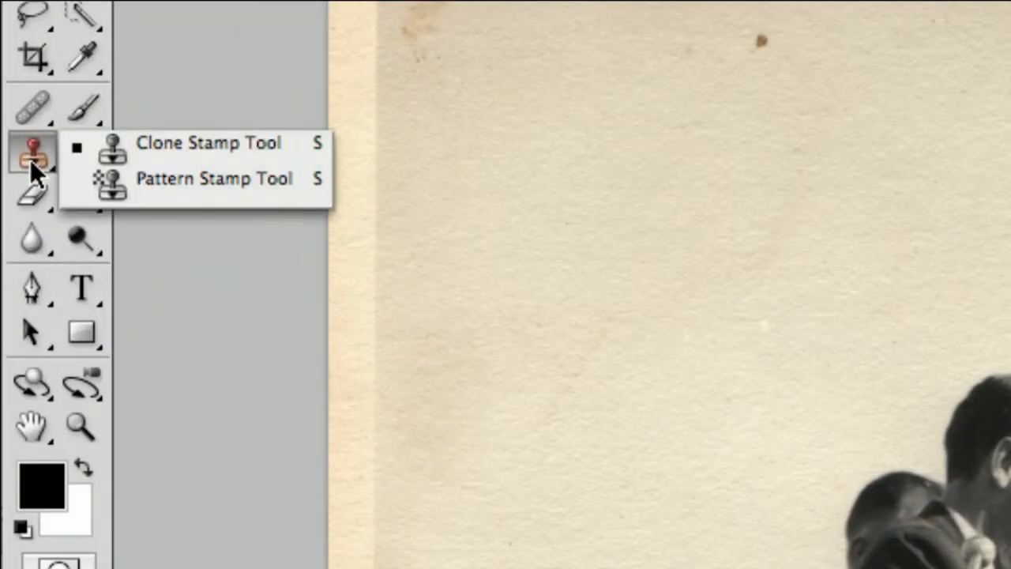
mouse_move(178, 146)
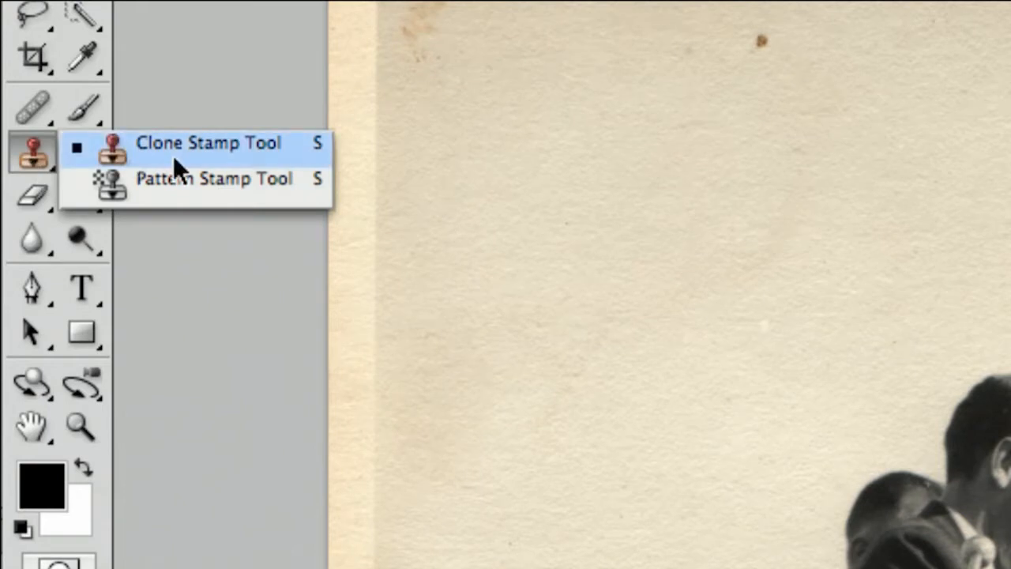
mouse_move(220, 163)
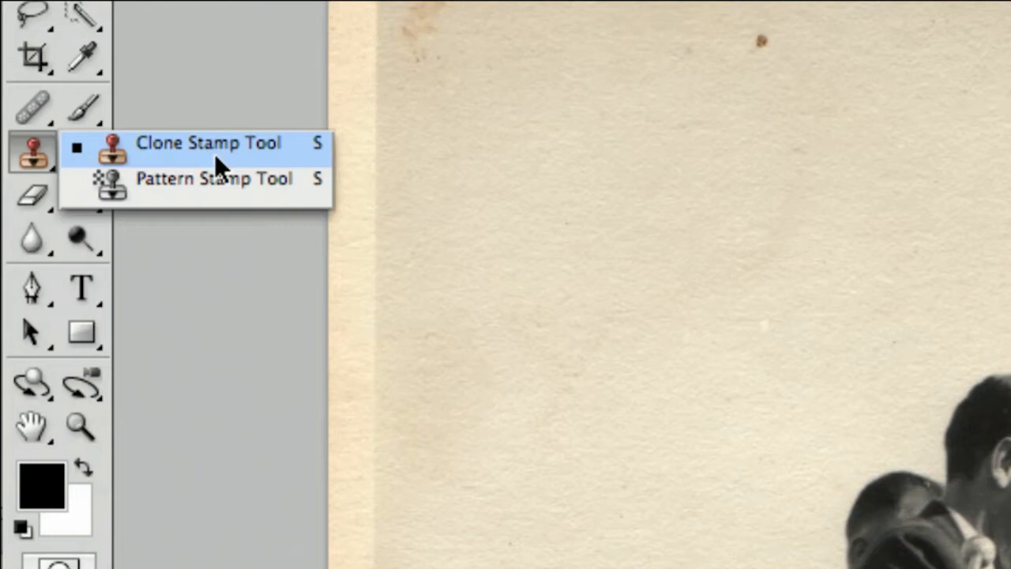
left_click(208, 143)
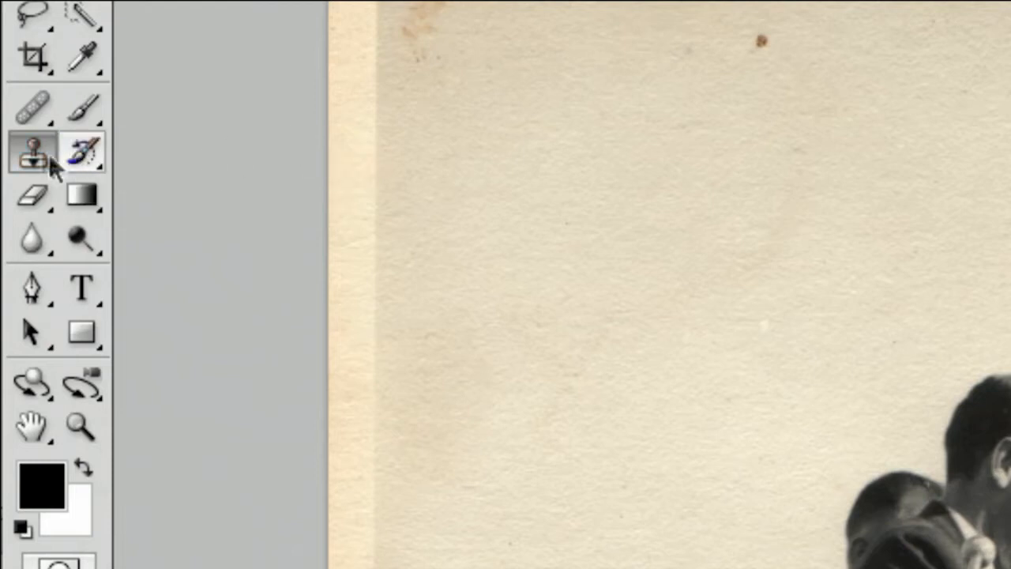
left_click(32, 150)
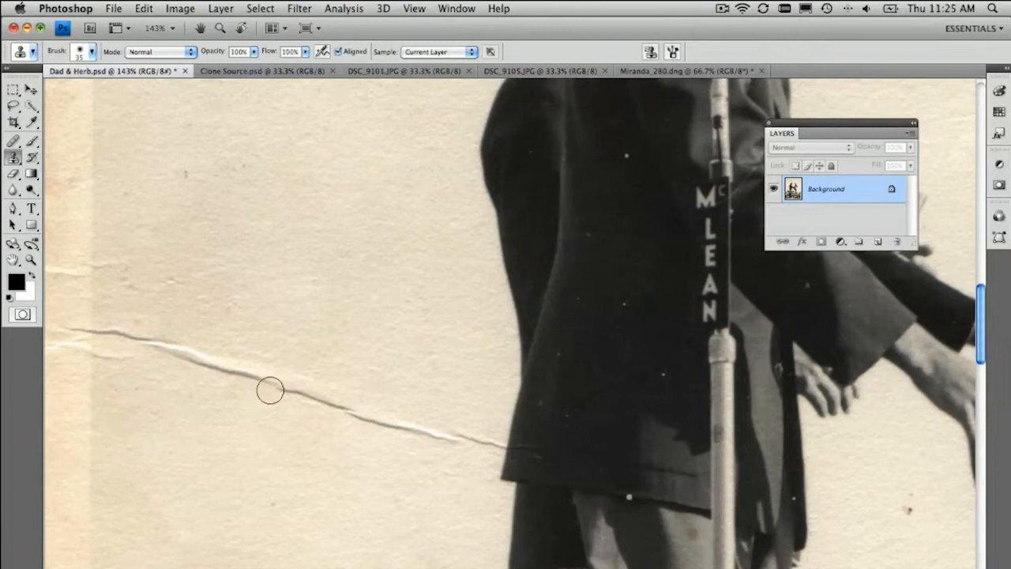
mouse_move(197, 355)
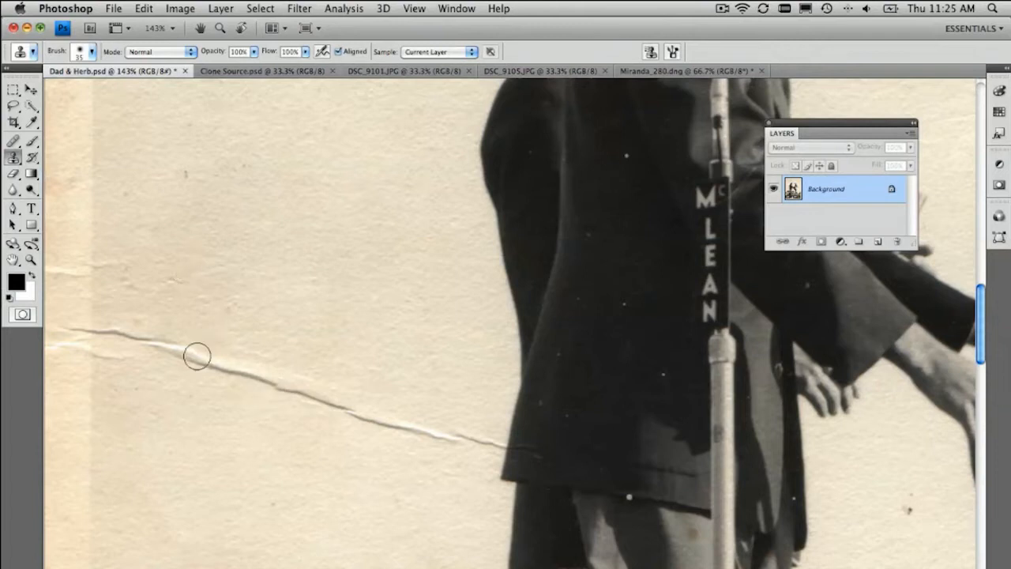
left_click_drag(197, 355, 439, 422)
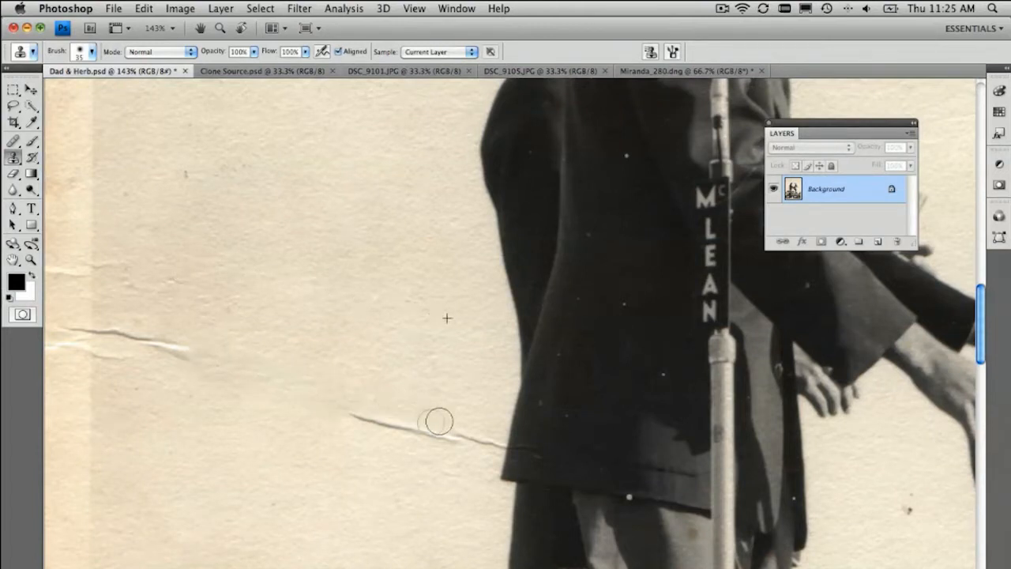
left_click_drag(439, 422, 337, 402)
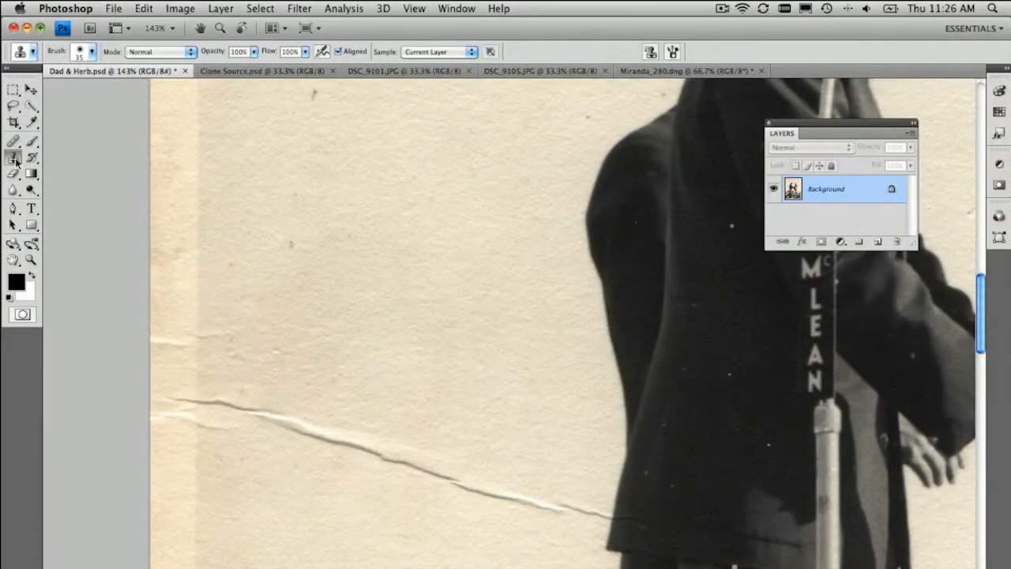
mouse_move(13, 158)
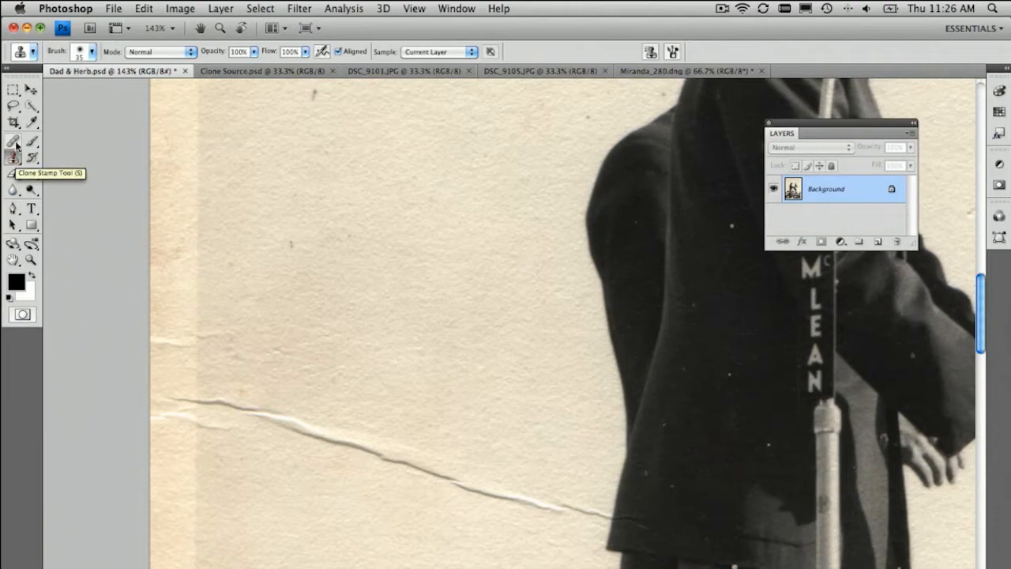
Switch to the Healing Brush and heal the long paper crack in four strokes.
left_click(13, 142)
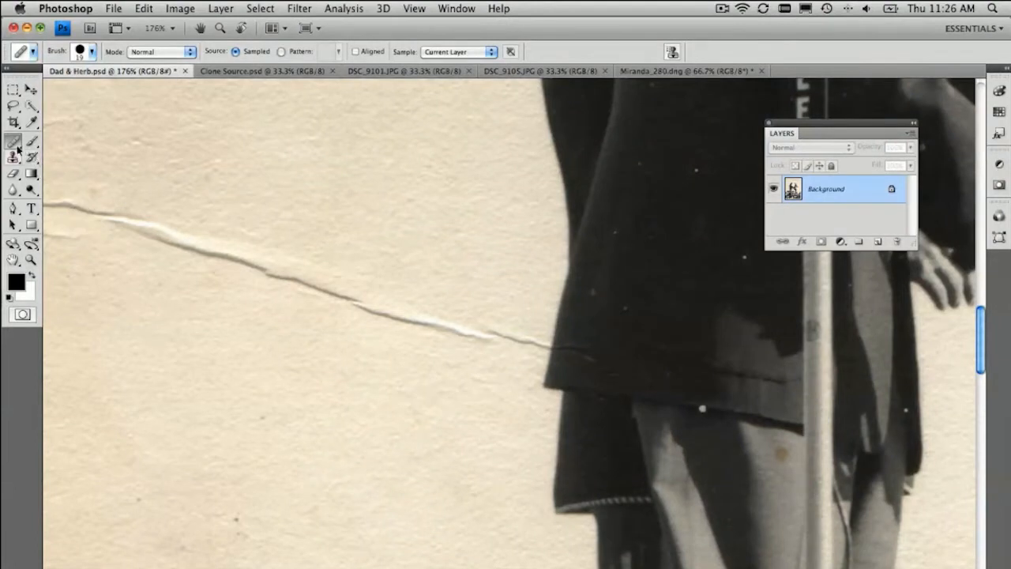
mouse_move(141, 158)
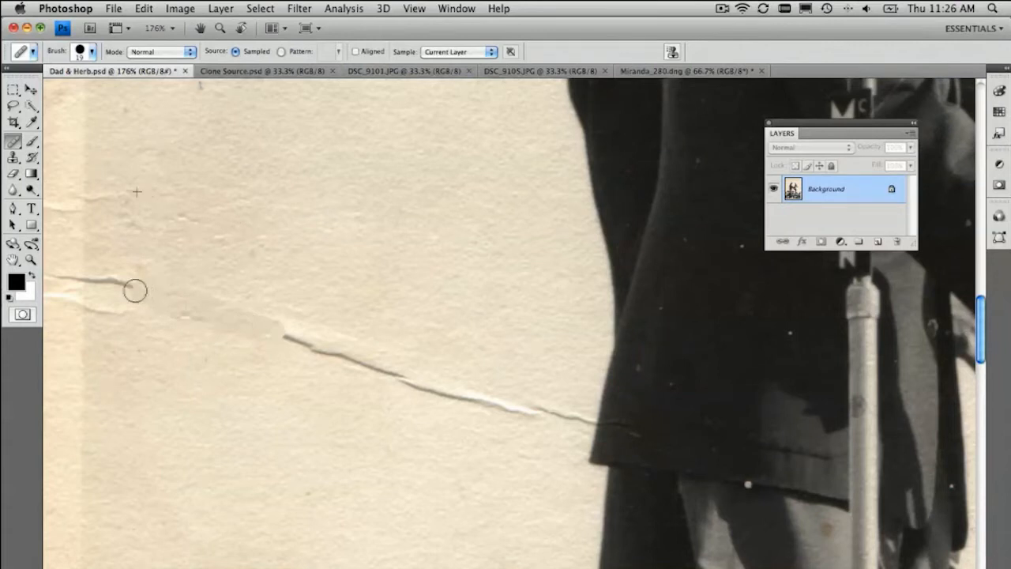
left_click_drag(134, 291, 322, 346)
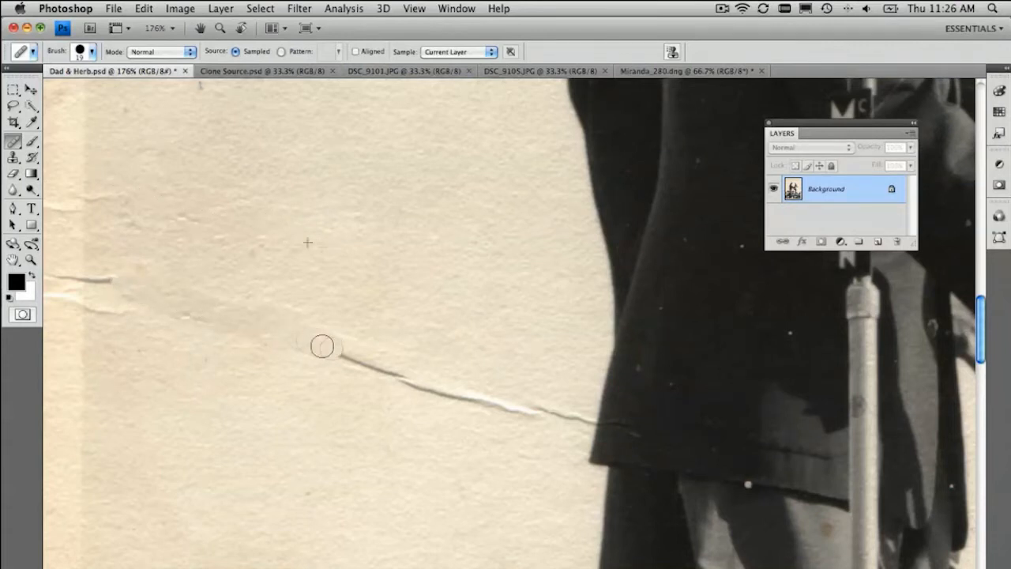
left_click_drag(322, 346, 488, 407)
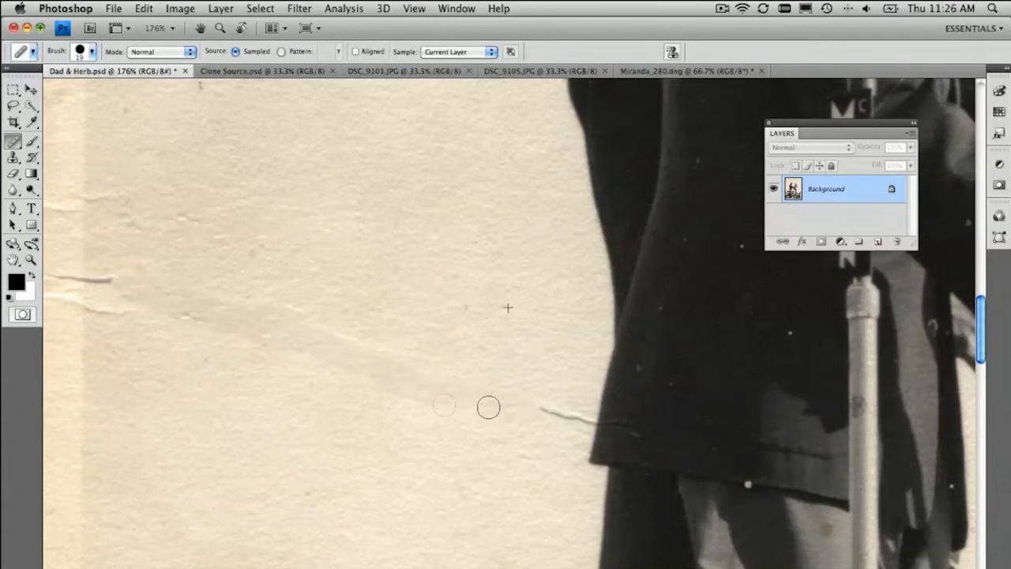
left_click_drag(488, 407, 113, 296)
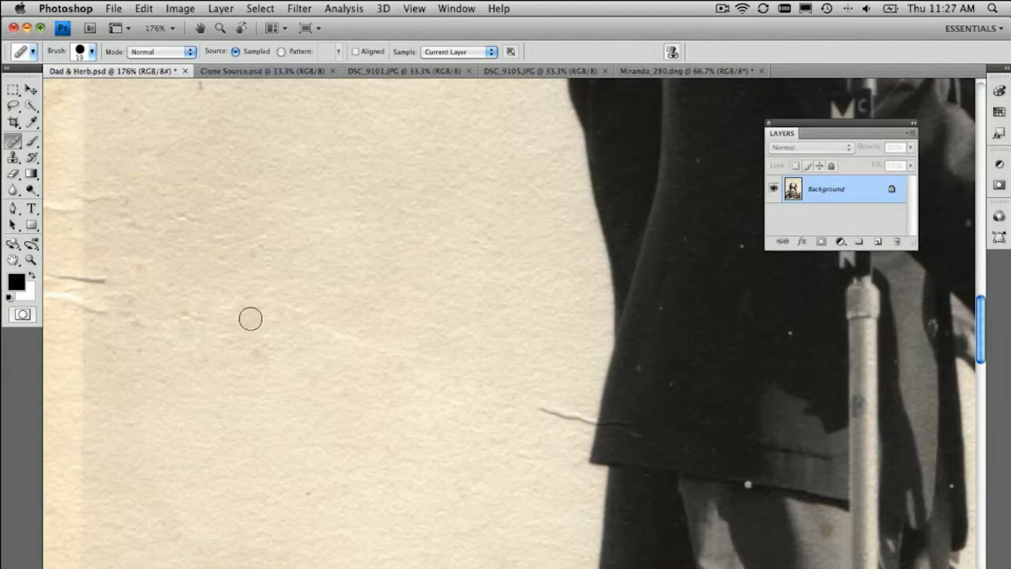
left_click_drag(453, 326, 591, 409)
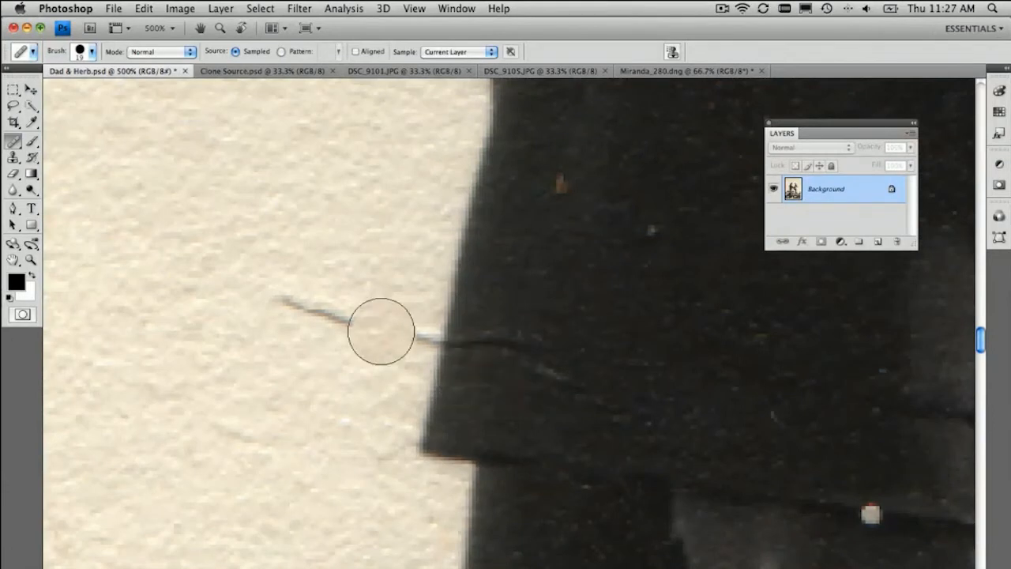
left_click_drag(379, 332, 411, 336)
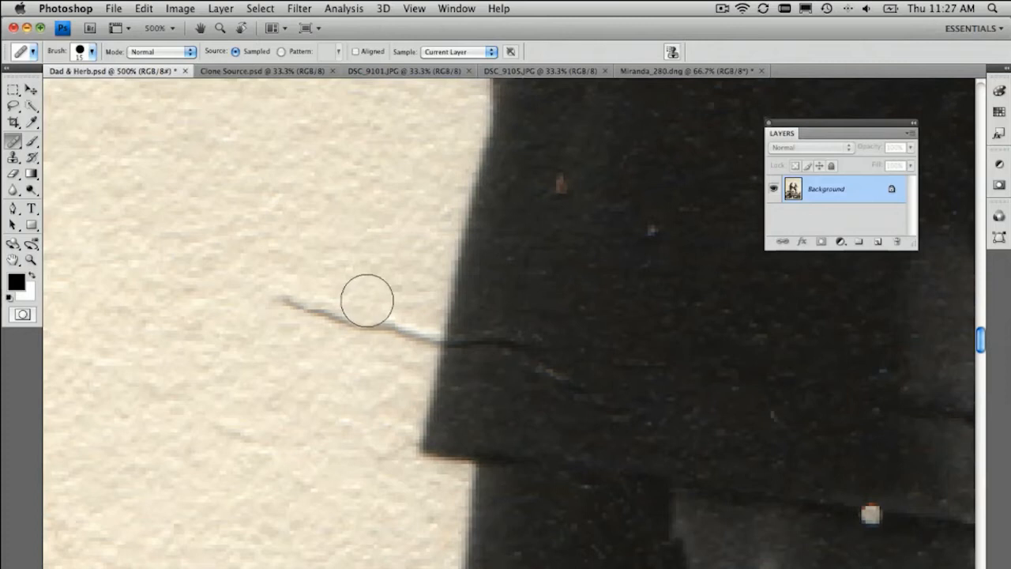
mouse_move(385, 300)
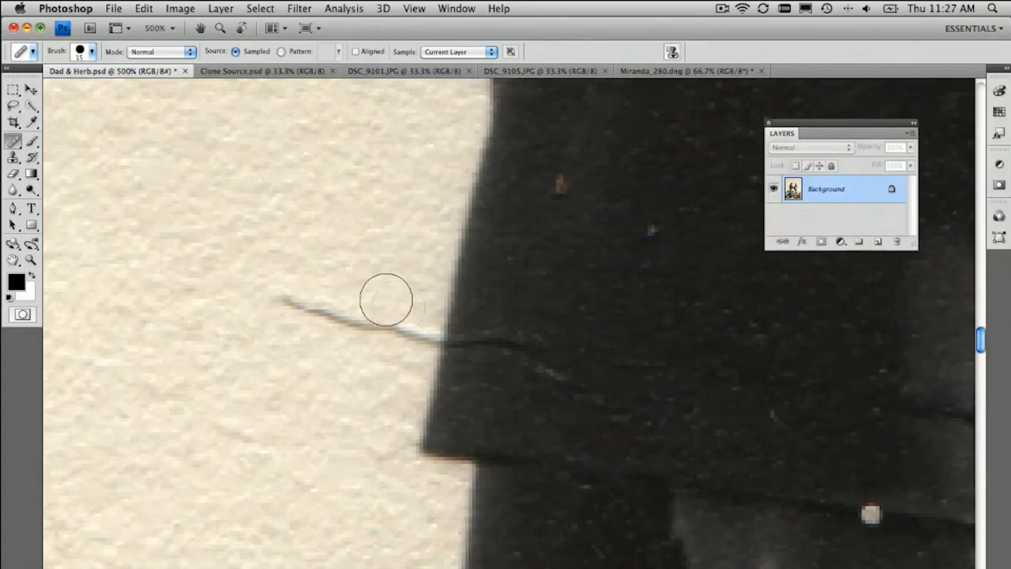
left_click_drag(387, 299, 455, 290)
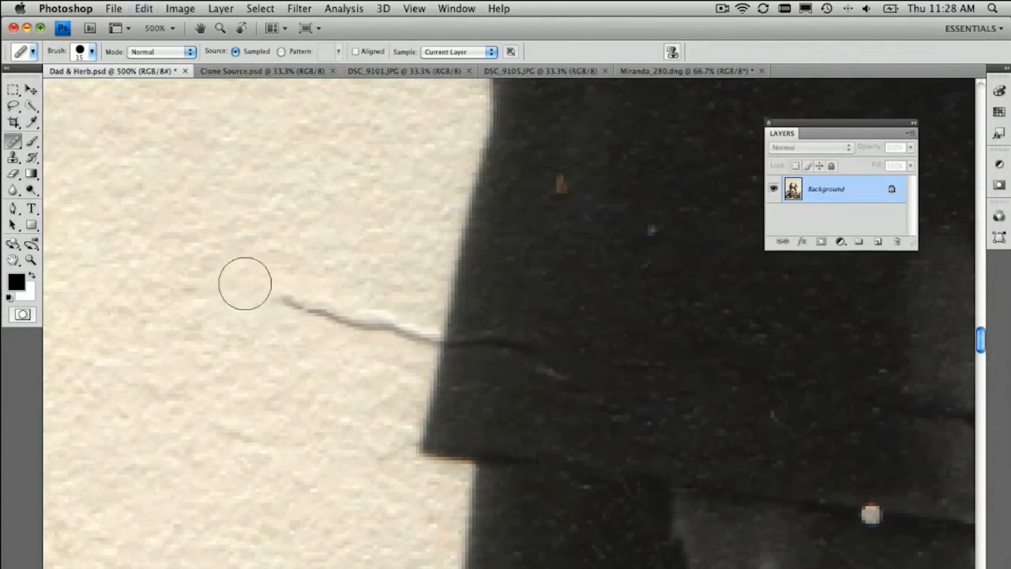
Add a new layer, set Healing Brush to sample All Layers, and heal the coat-hem crack.
left_click(12, 89)
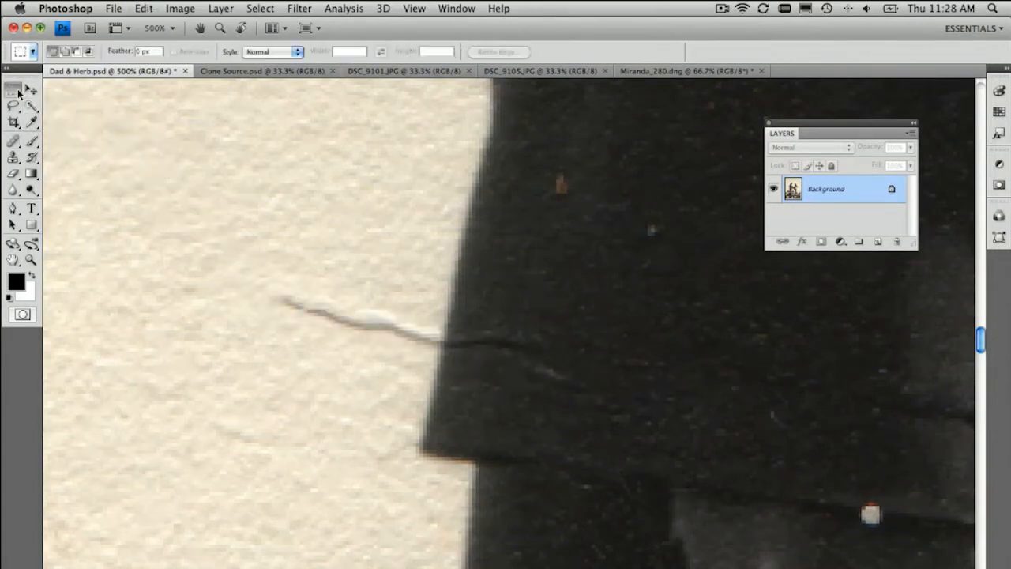
mouse_move(12, 89)
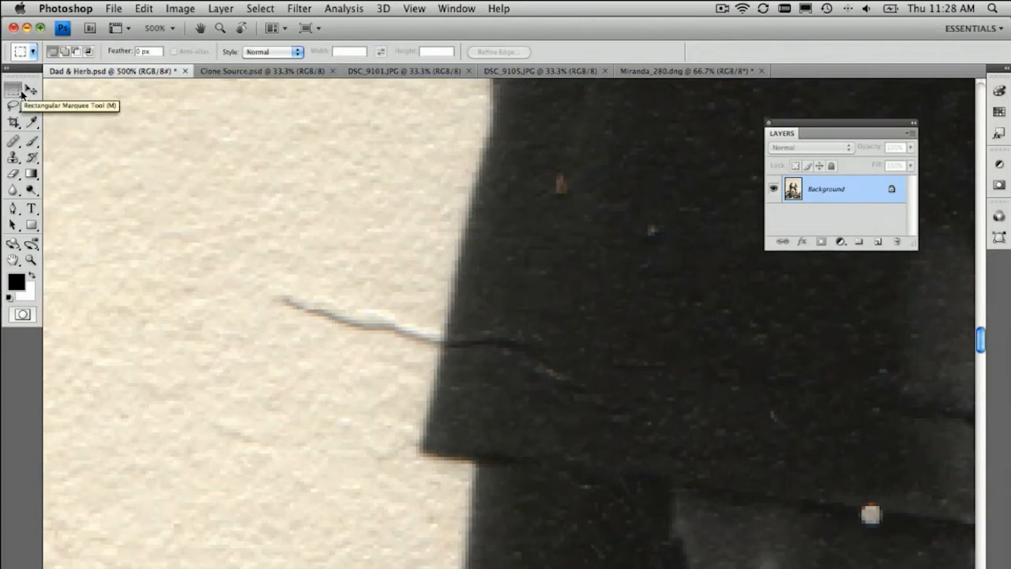
mouse_move(877, 243)
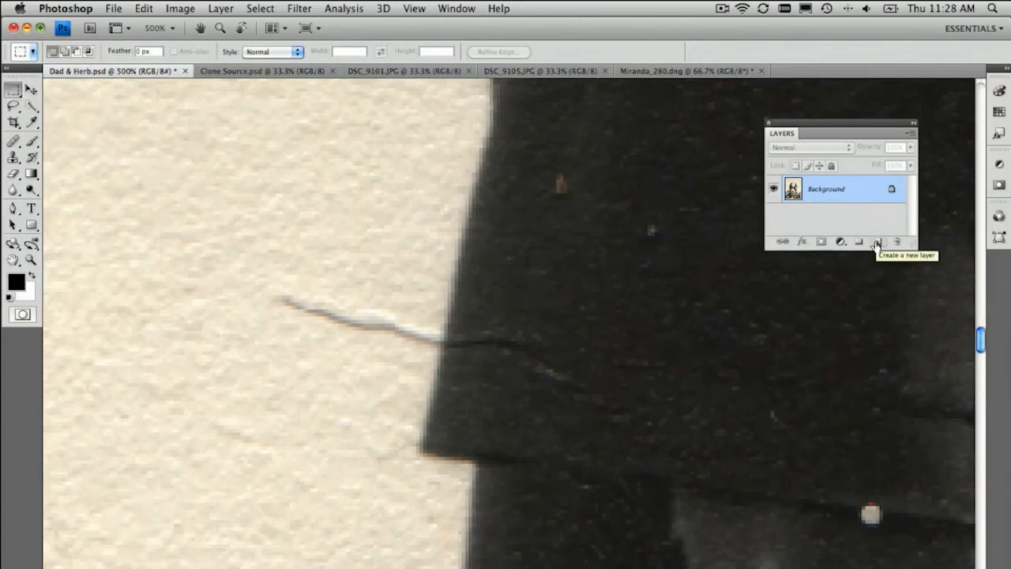
left_click(877, 241)
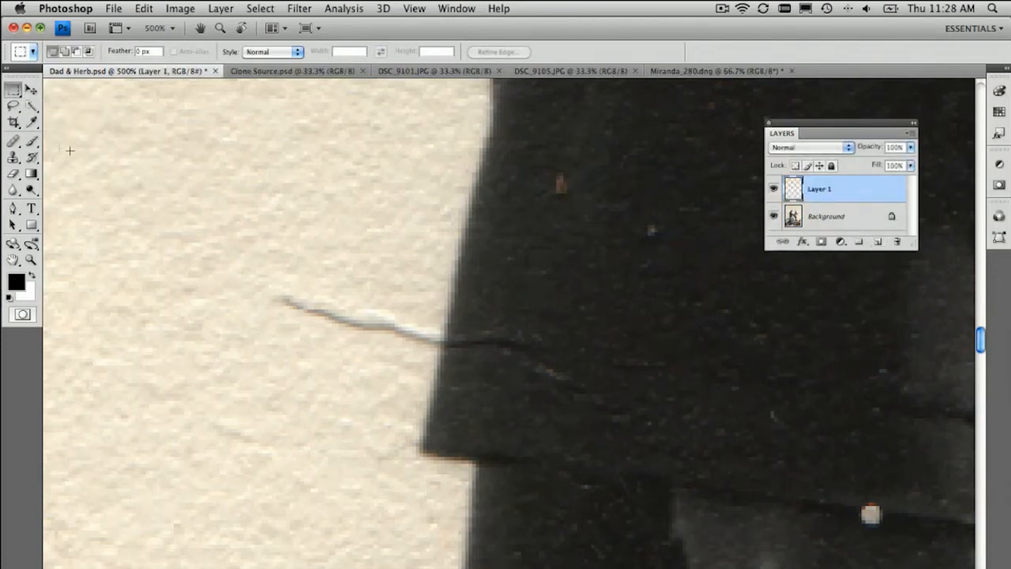
left_click(14, 143)
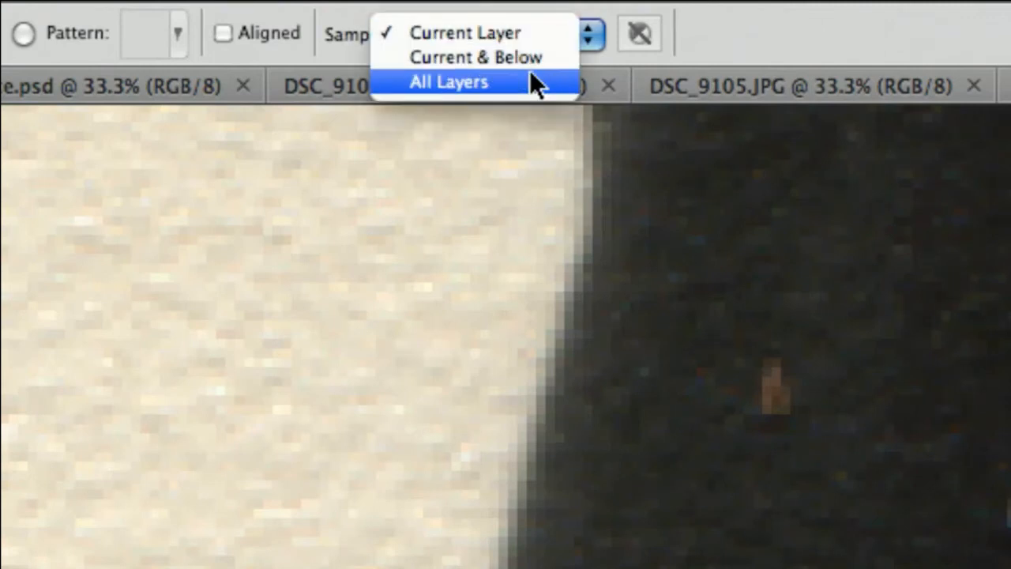
left_click(449, 81)
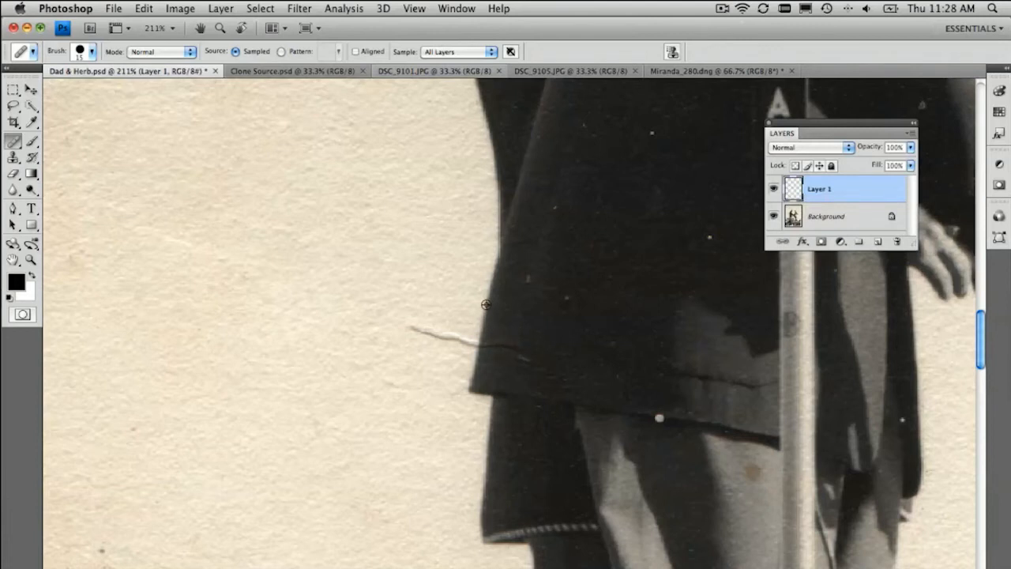
mouse_move(480, 346)
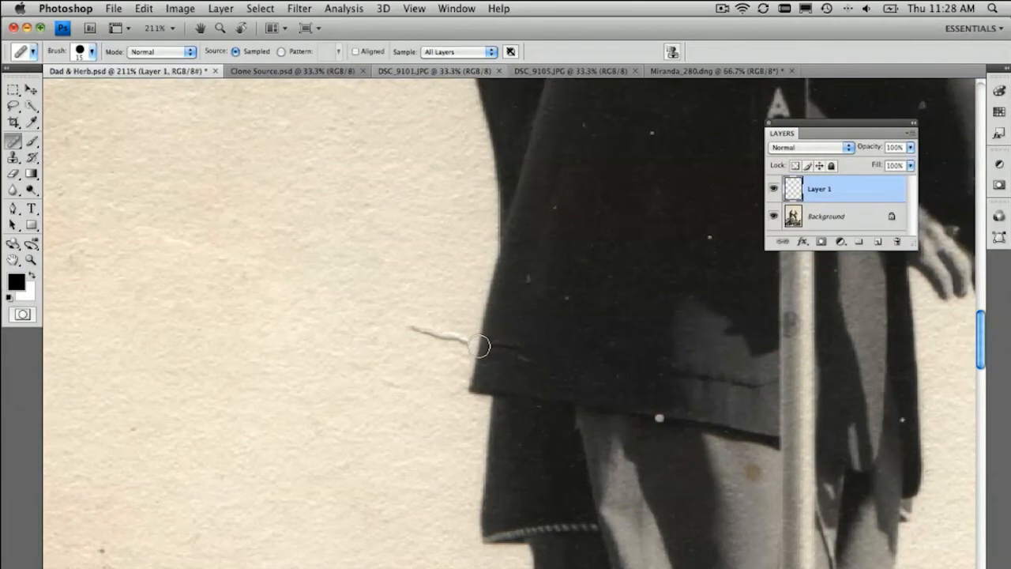
left_click_drag(479, 346, 393, 322)
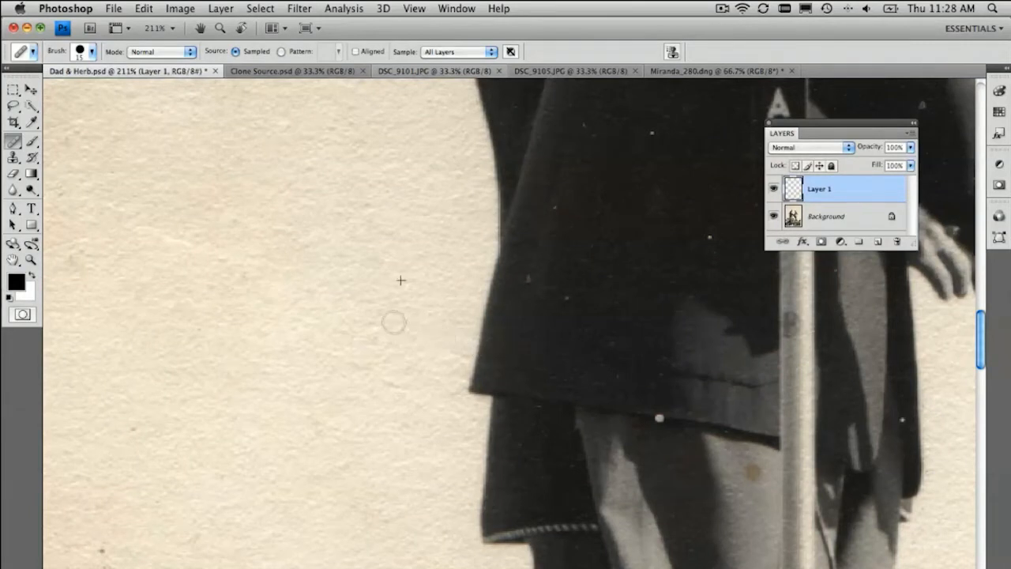
mouse_move(822, 252)
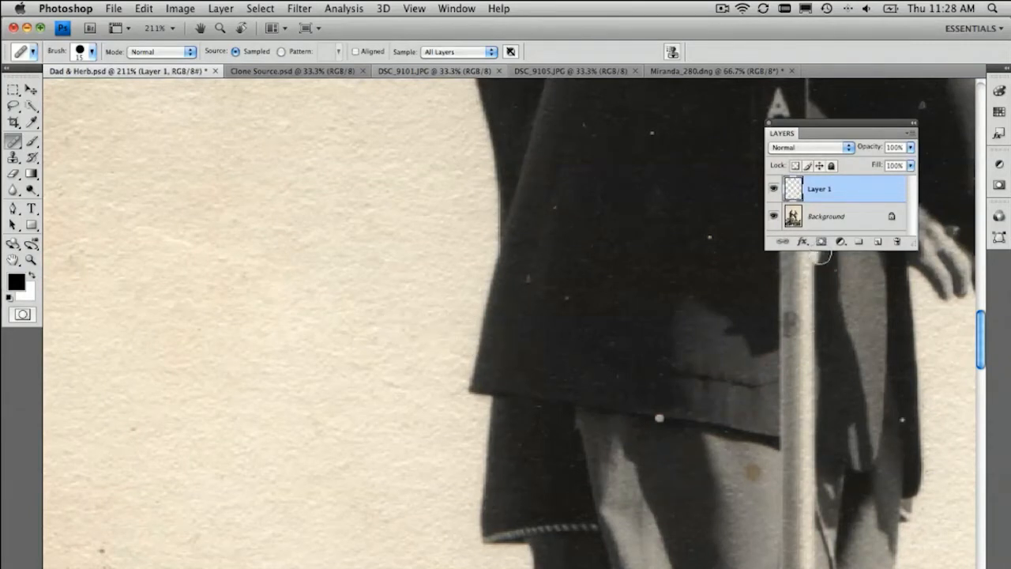
left_click(773, 189)
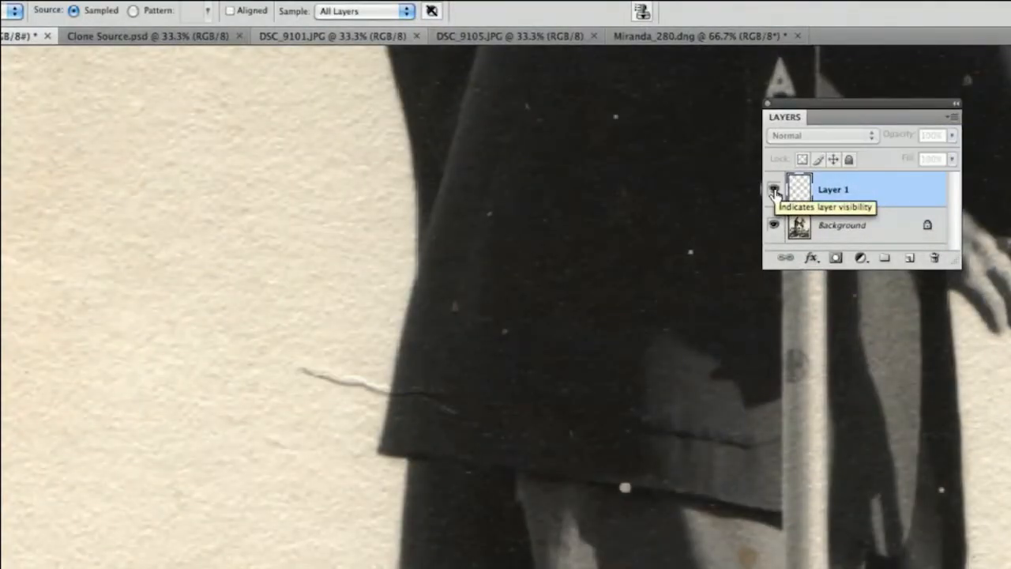
left_click(775, 192)
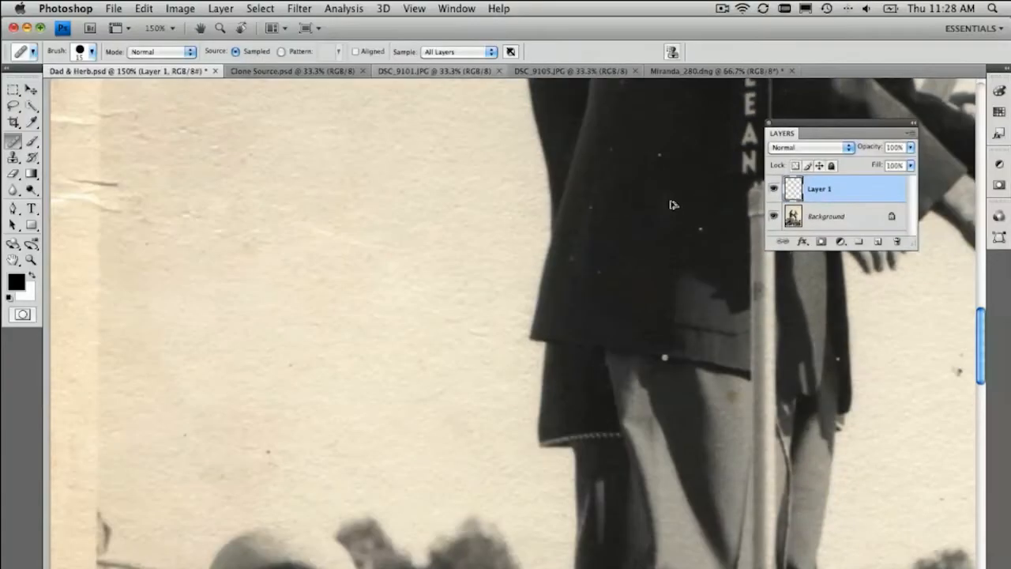
mouse_move(670, 201)
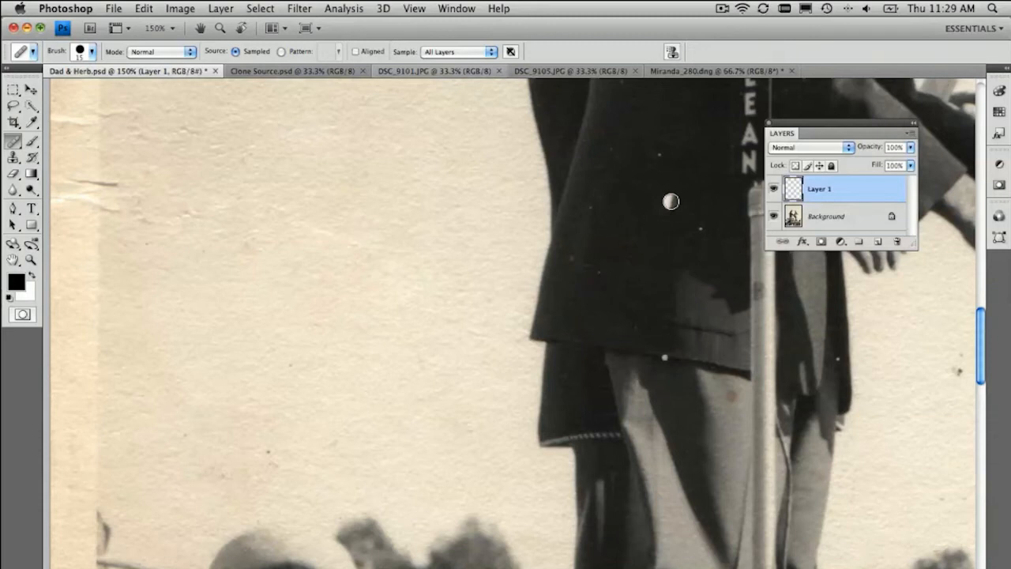
left_click_drag(671, 200, 497, 258)
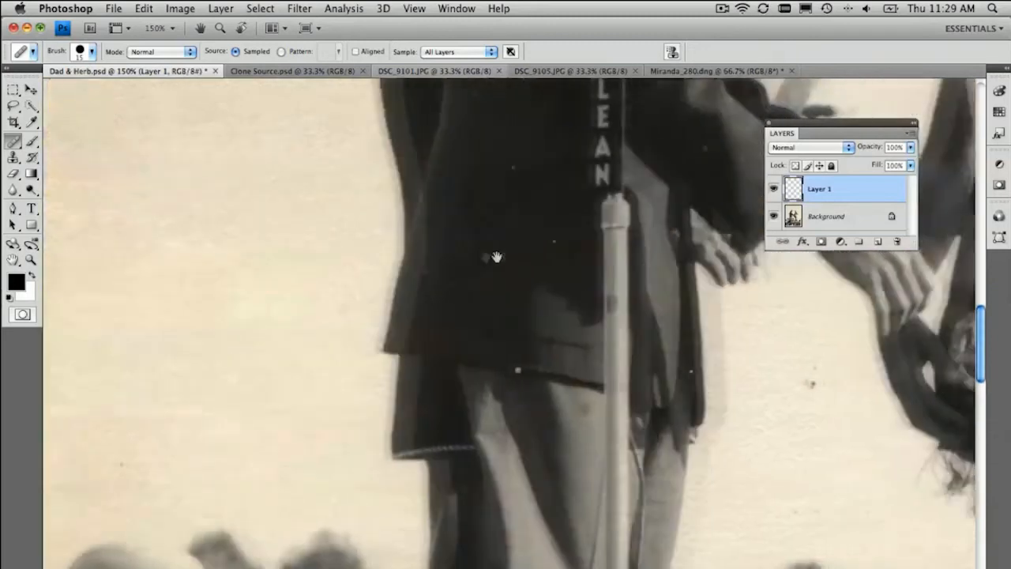
Pan to the coat and microphone stand and open the healing tools flyout.
left_click_drag(496, 258, 401, 268)
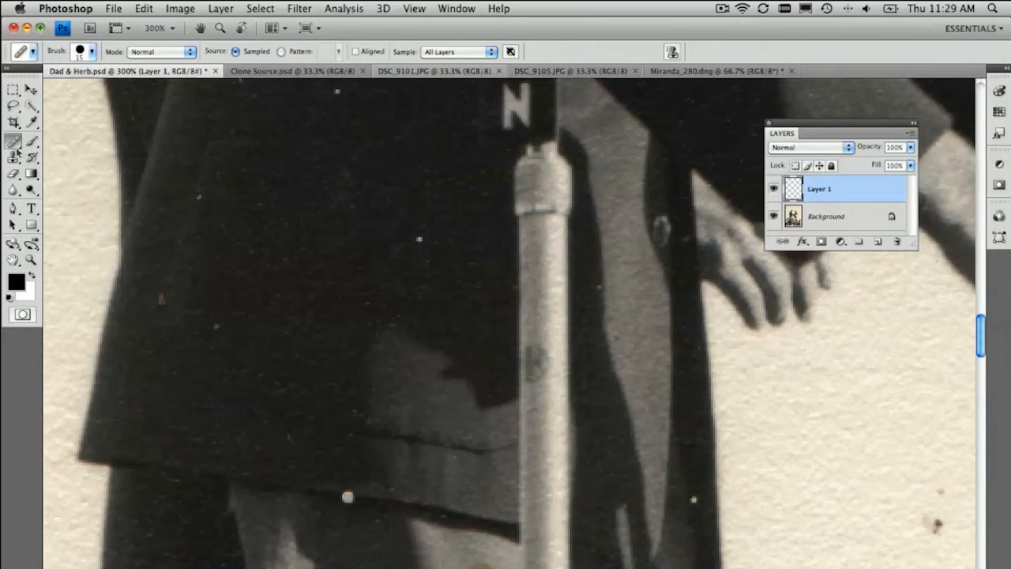
left_click(13, 142)
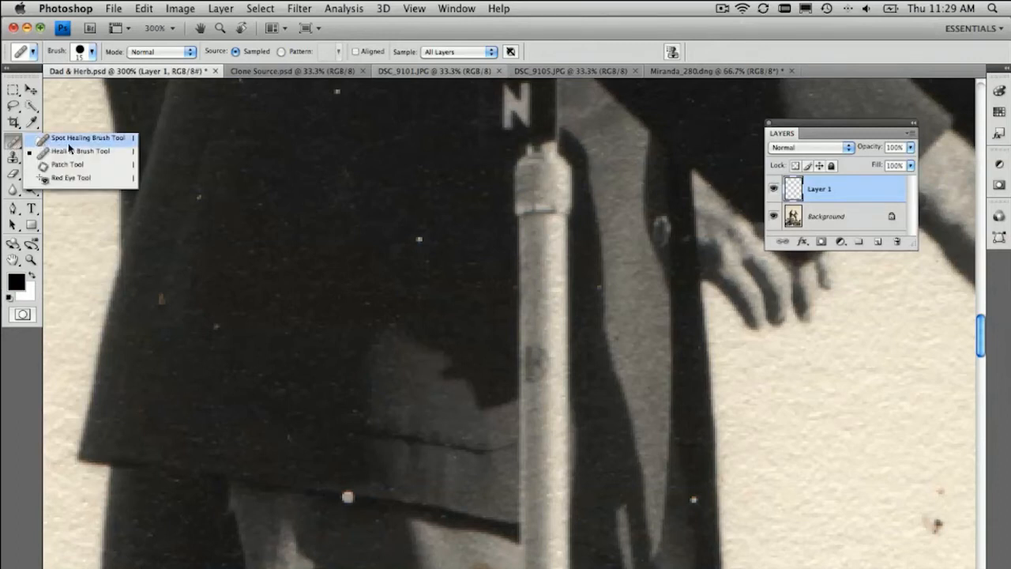
Choose the Spot Healing Brush Tool from the healing tools flyout.
left_click(85, 137)
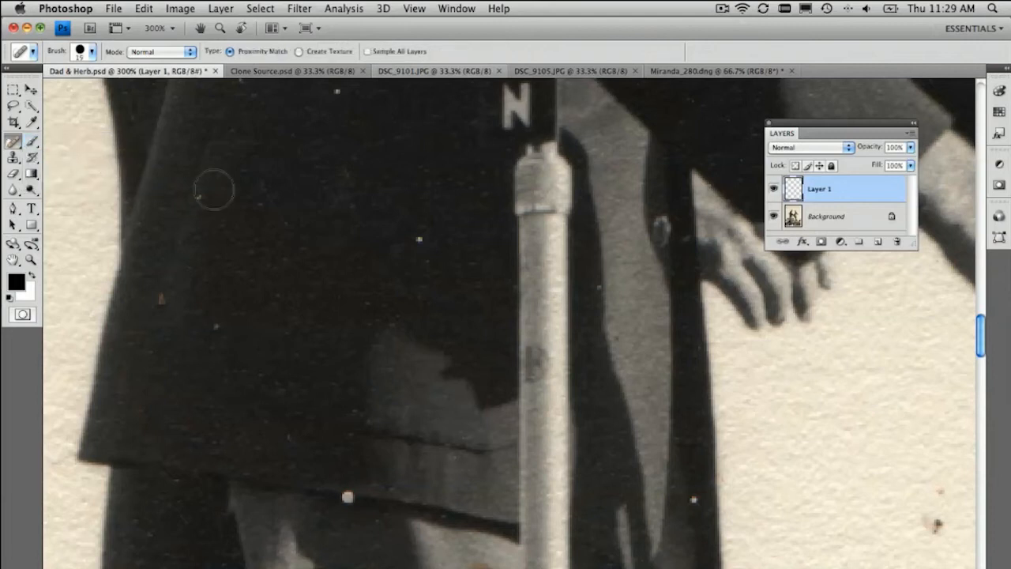
mouse_move(311, 198)
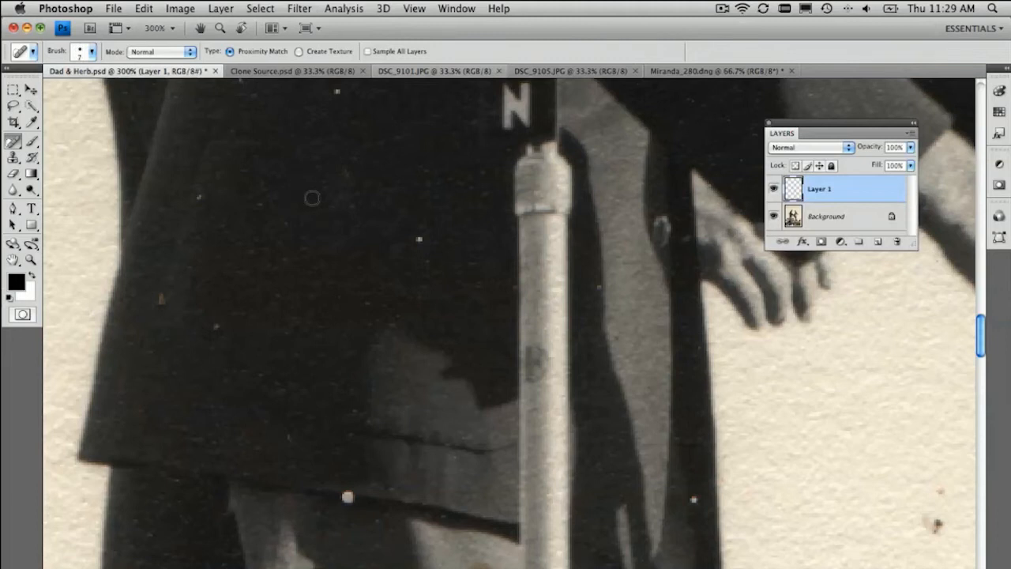
mouse_move(386, 227)
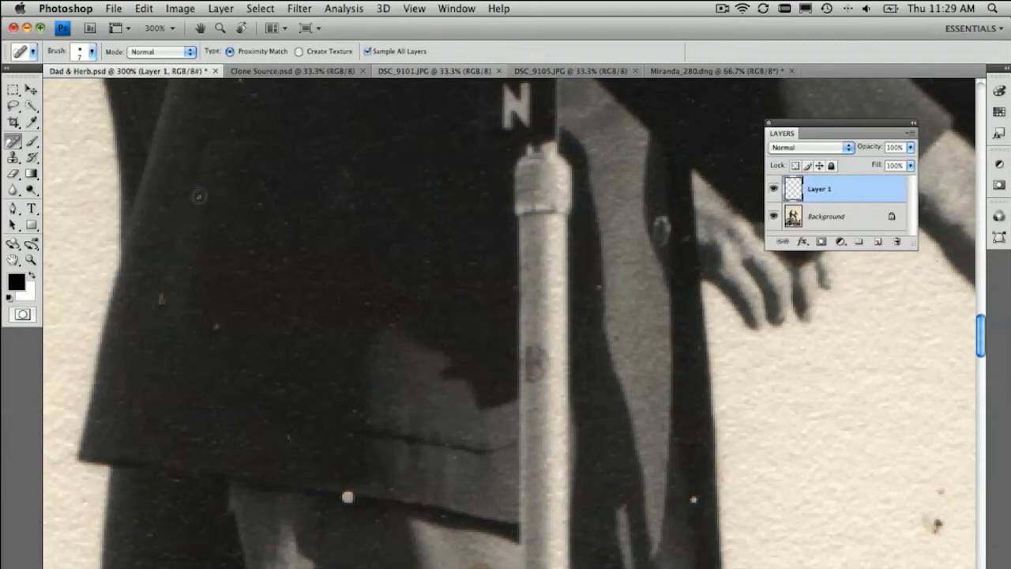
mouse_move(219, 332)
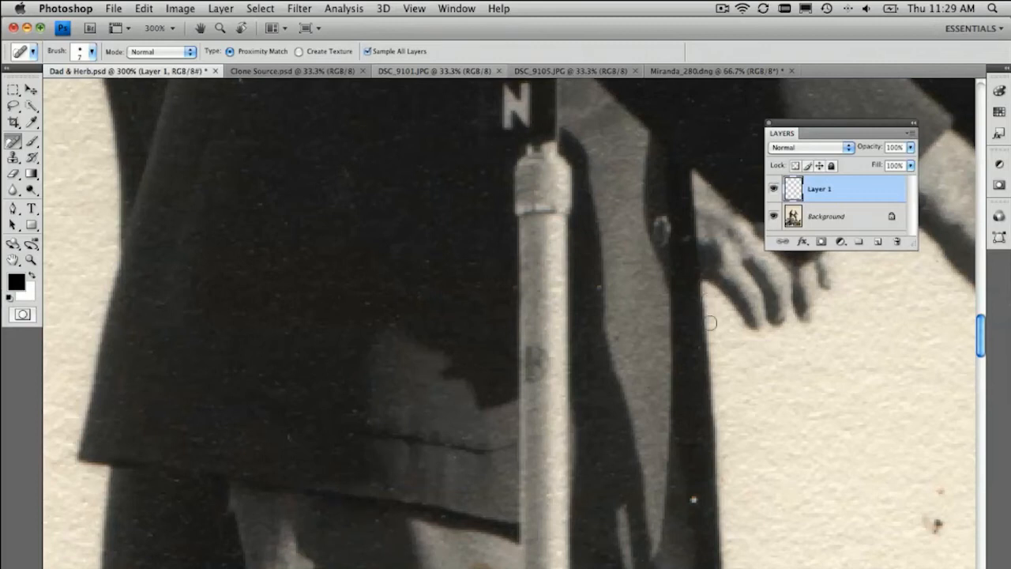
mouse_move(932, 526)
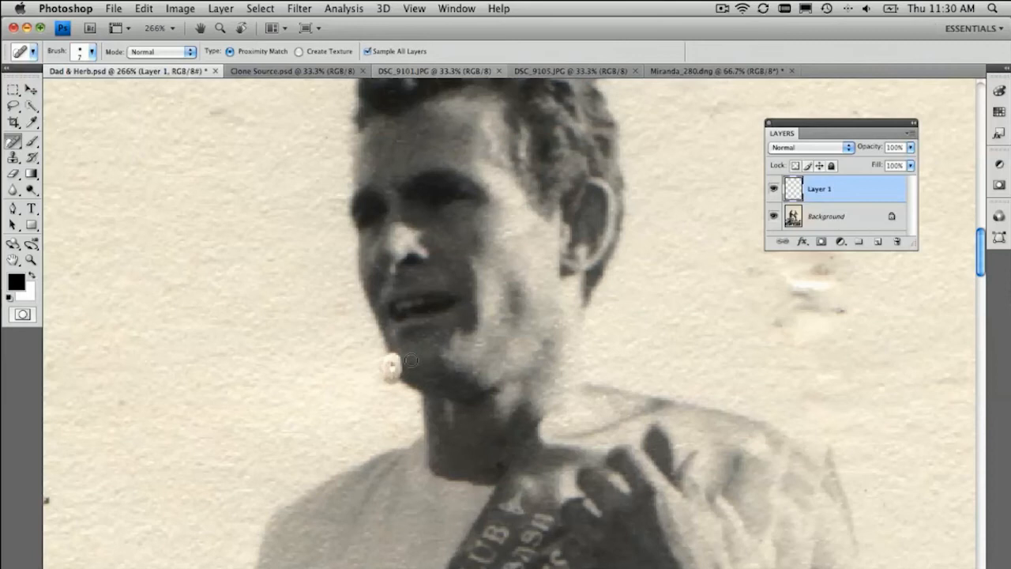
mouse_move(273, 330)
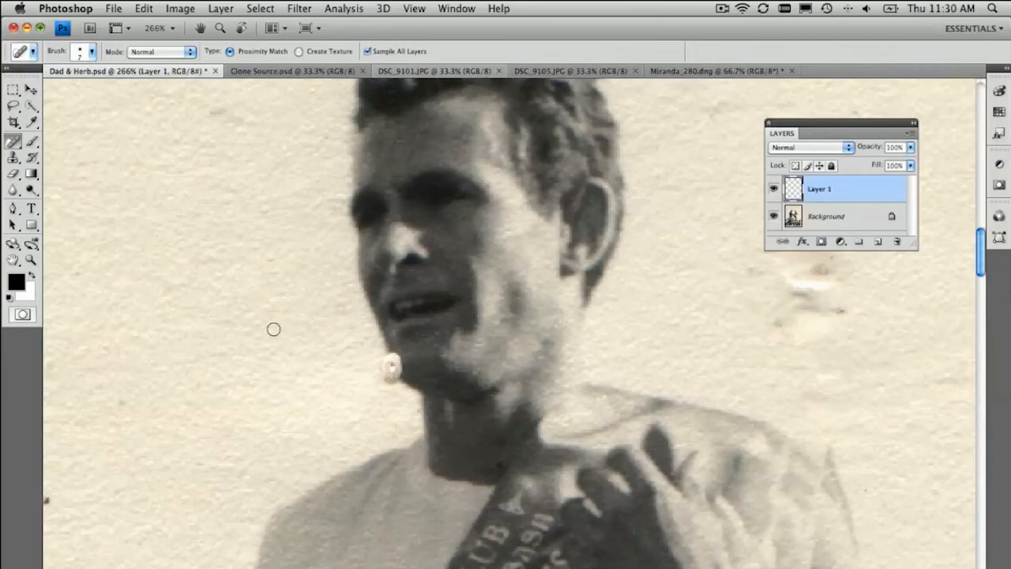
mouse_move(384, 379)
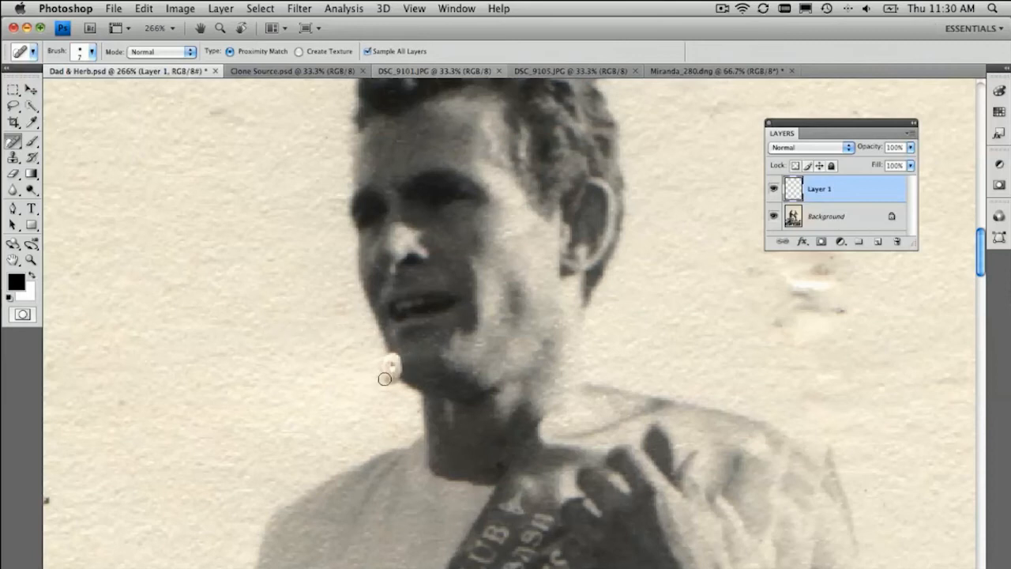
Select the Healing Brush Tool and set its Mode to Replace.
left_click(13, 123)
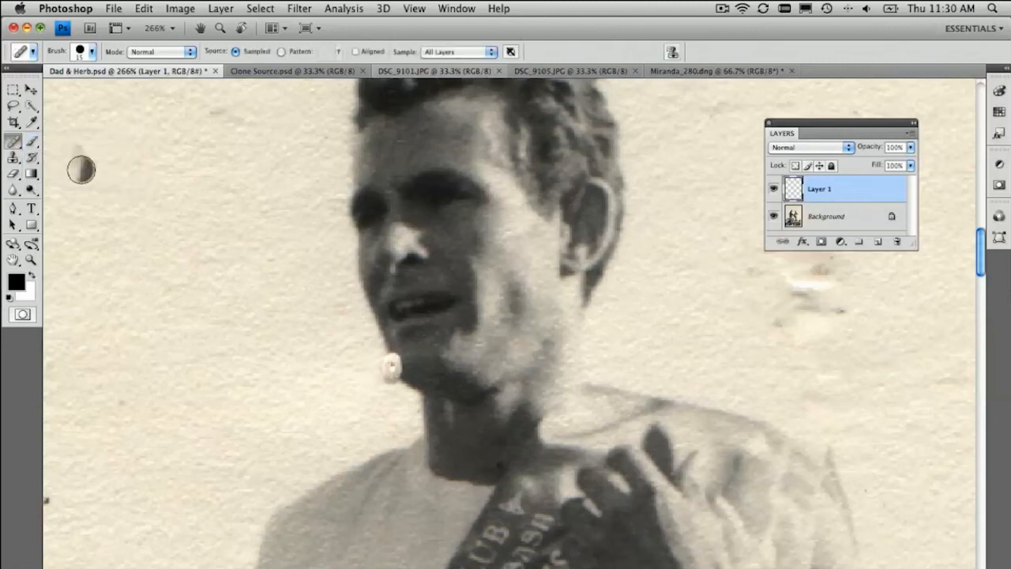
left_click(162, 52)
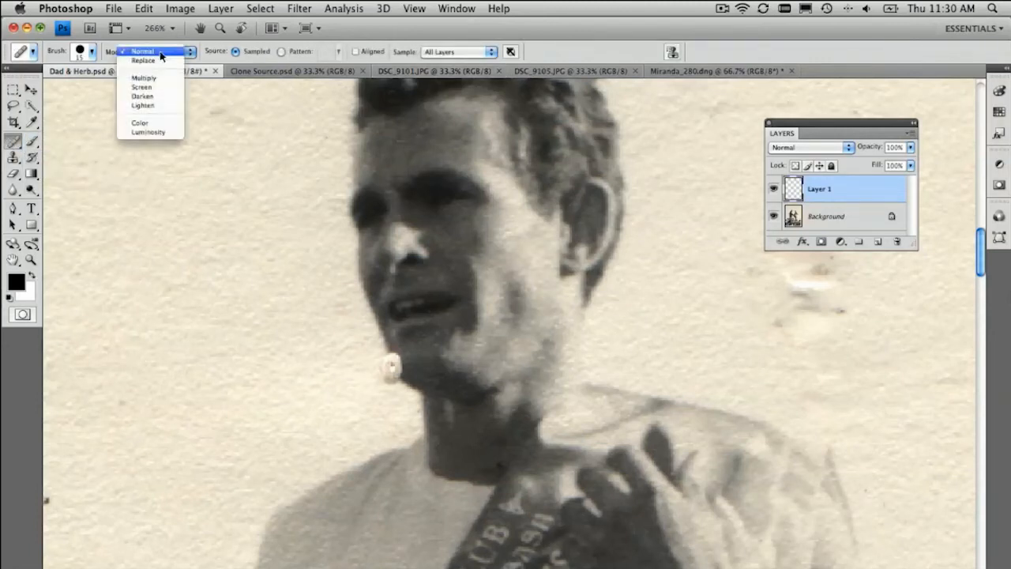
left_click(143, 61)
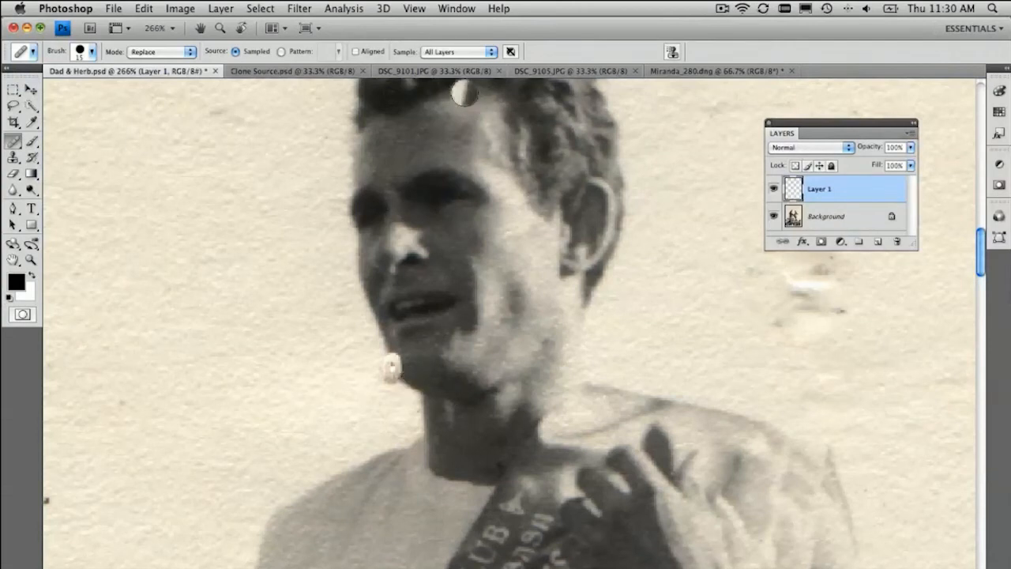
mouse_move(155, 168)
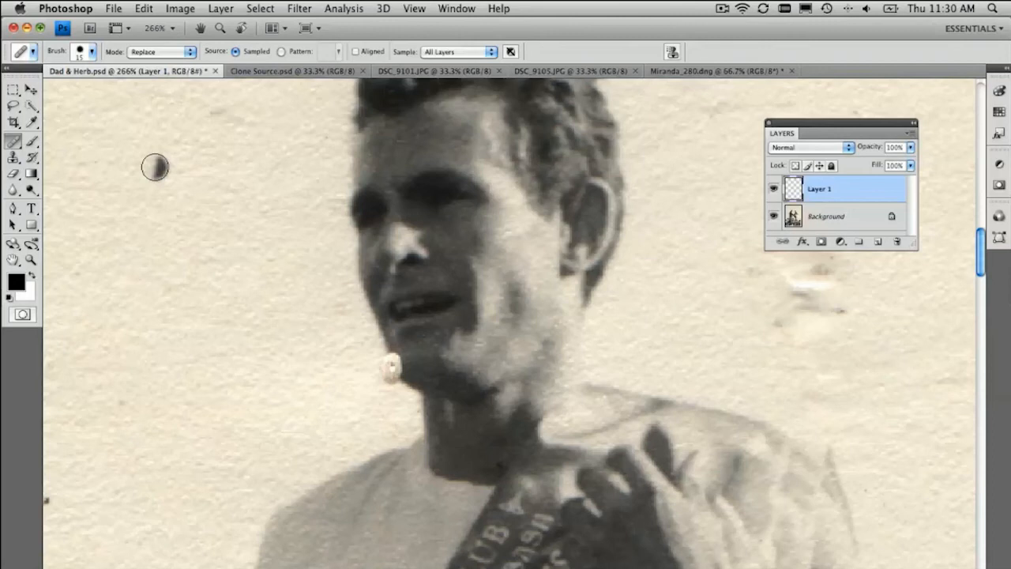
mouse_move(344, 381)
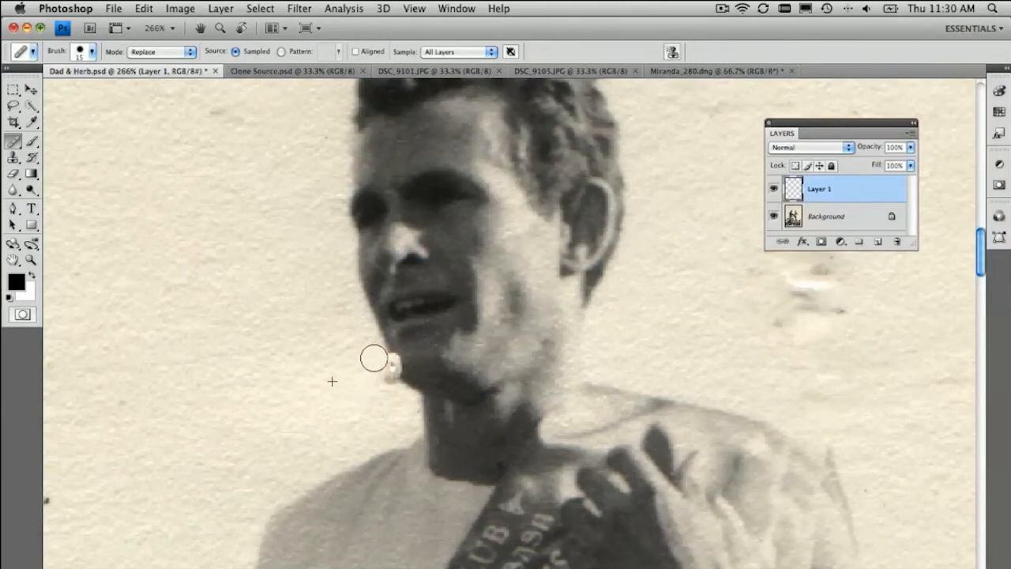
mouse_move(387, 387)
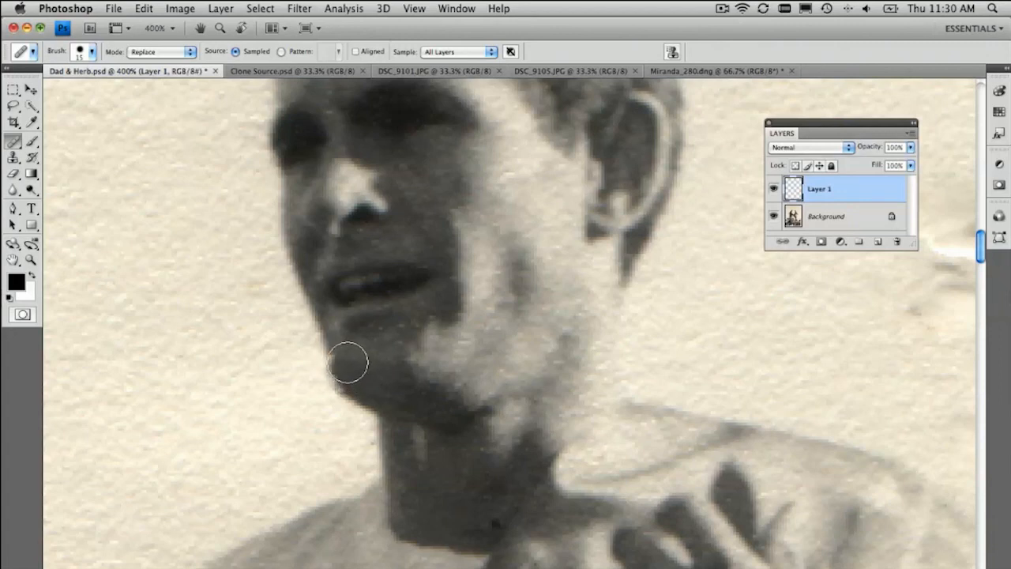
mouse_move(397, 354)
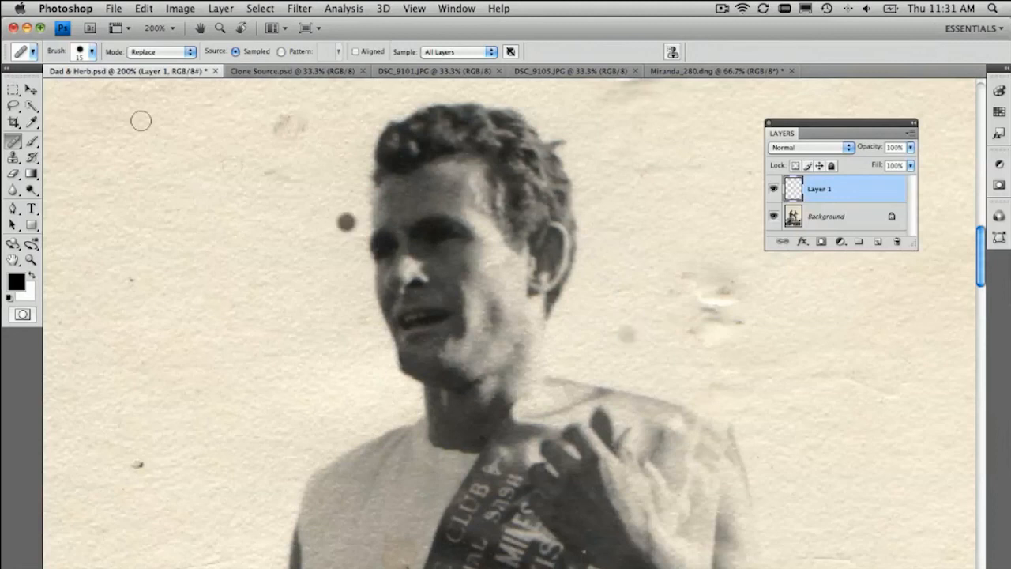
Reset the brush mode to Normal and zoom out to 66.7%.
left_click(160, 52)
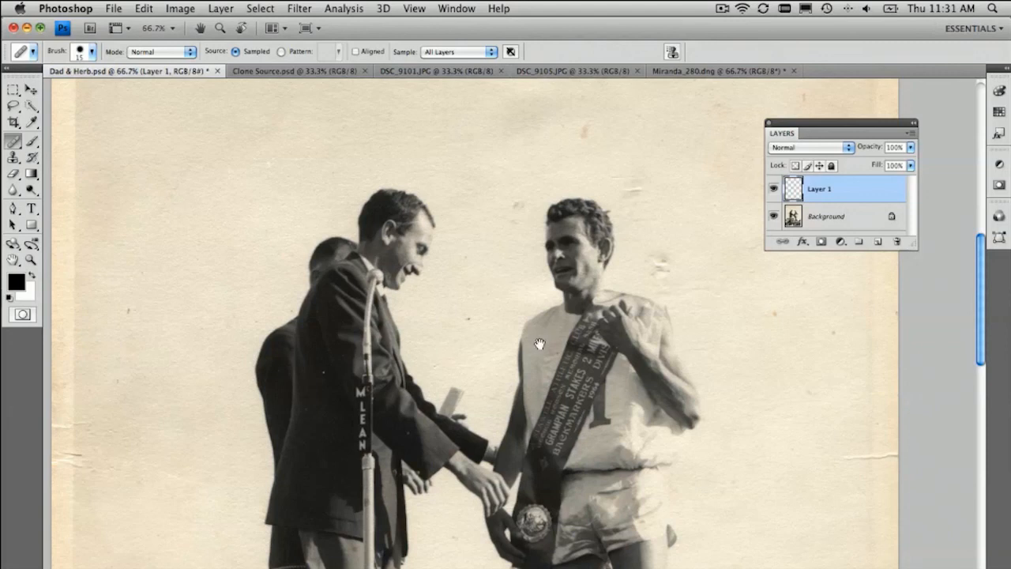
scroll("down", 3)
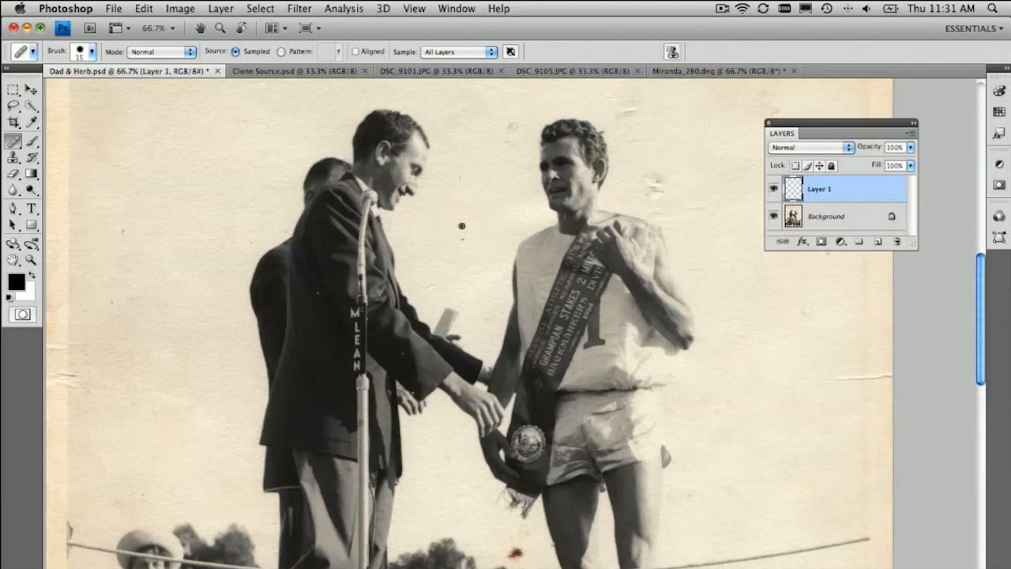
left_click(721, 9)
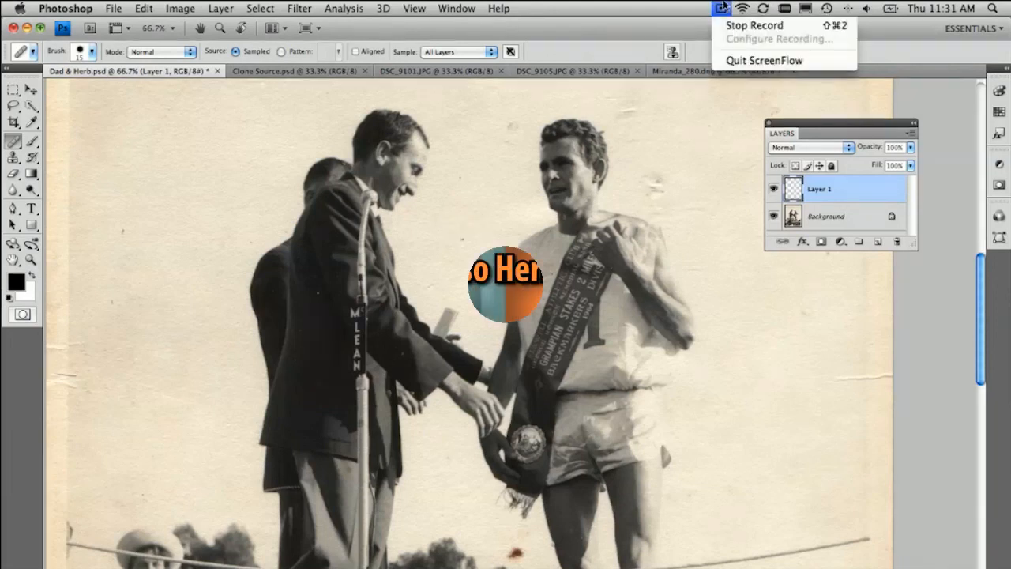